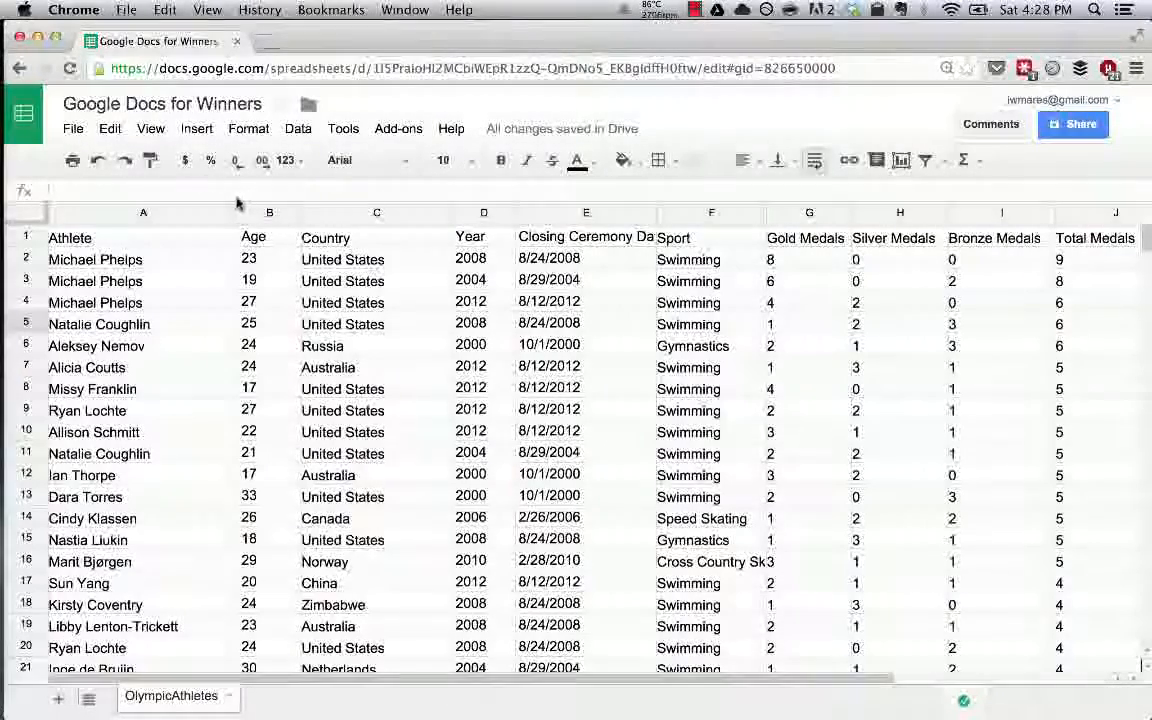
Step: Freeze 1 row on the OlympicAthletes sheet via View > Freeze rows
click(152, 128)
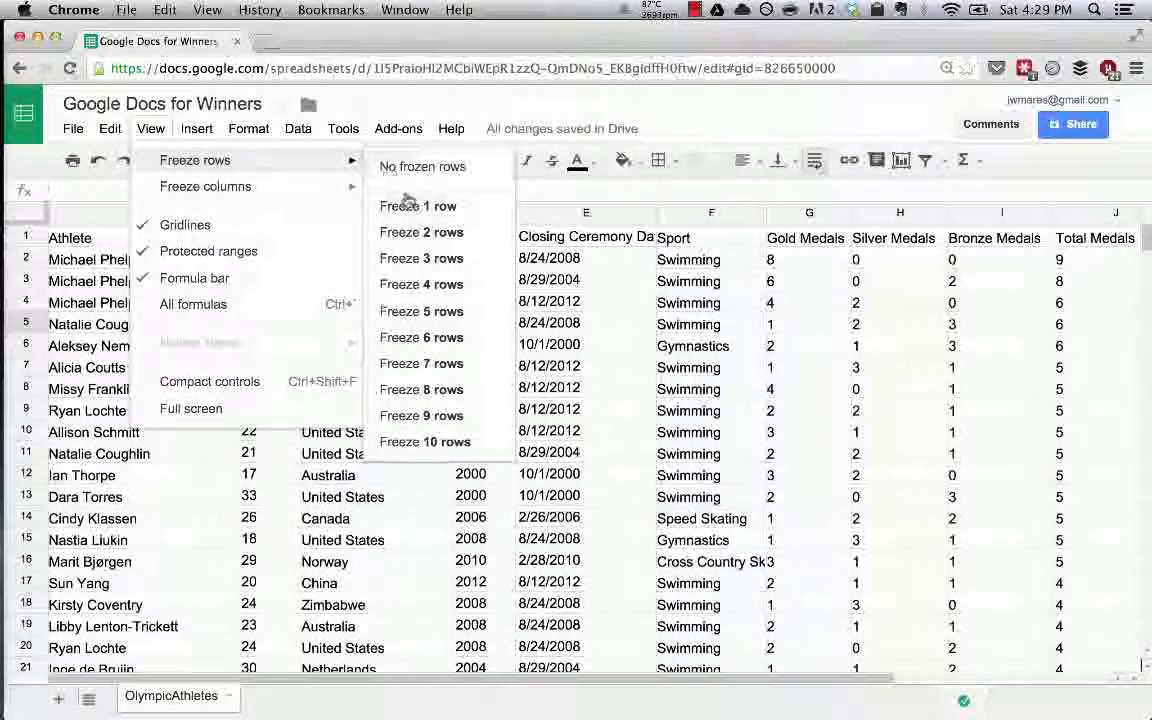
click(418, 206)
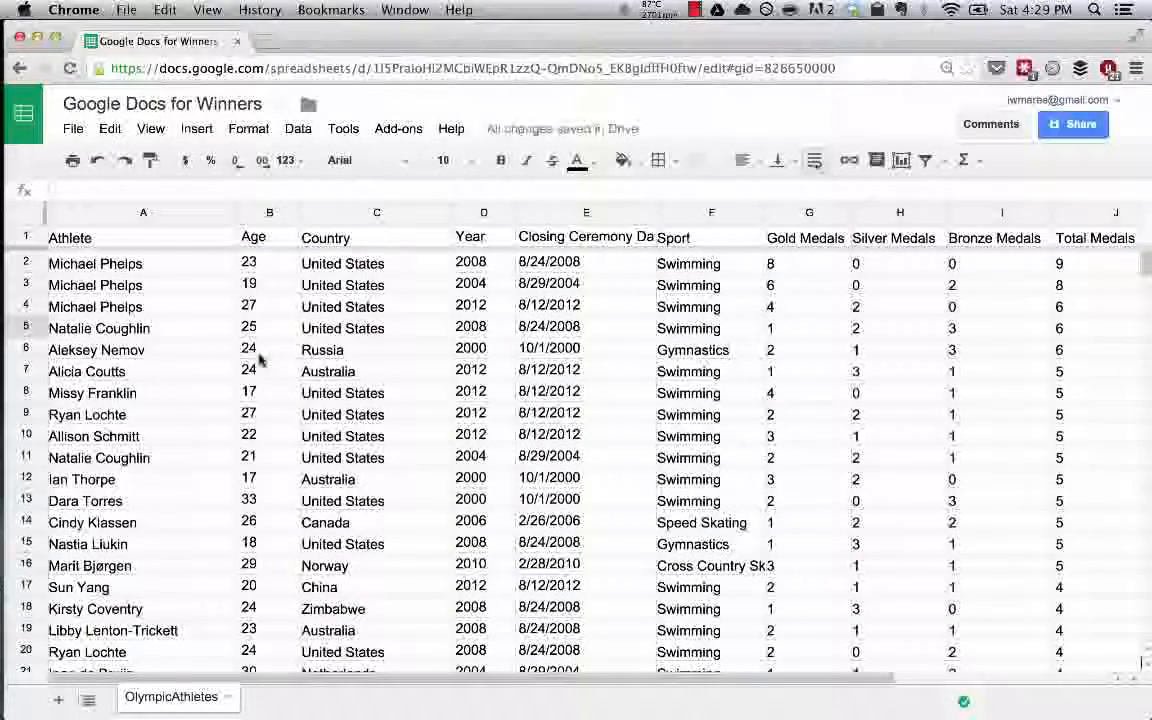
mouse_move(218, 320)
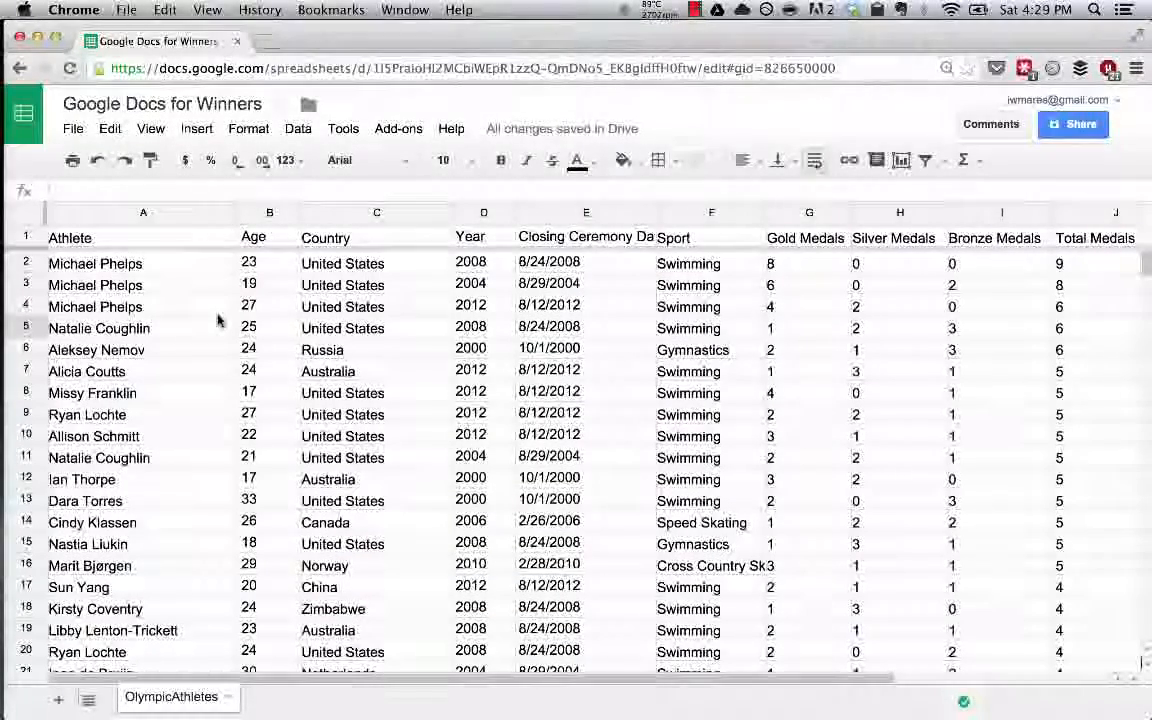
Step: Scroll to confirm the frozen row holds, then make header row 1 bold with Ctrl+B
scroll(down, 3)
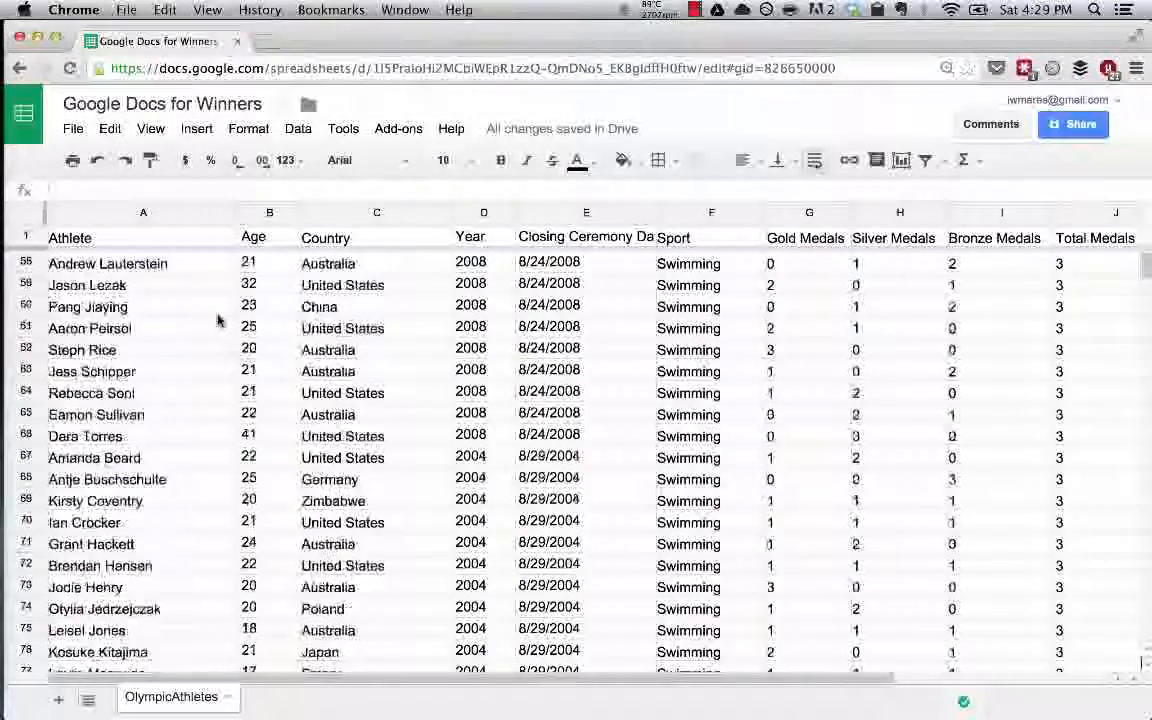
scroll(down, 3)
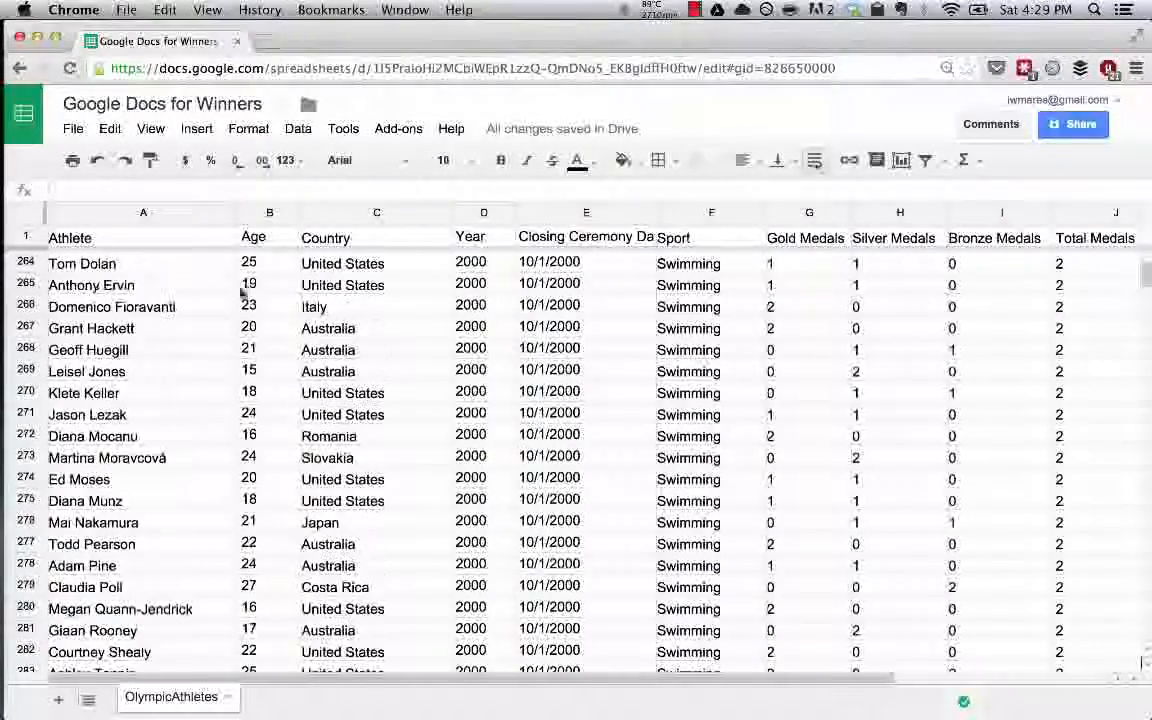
scroll(down, 3)
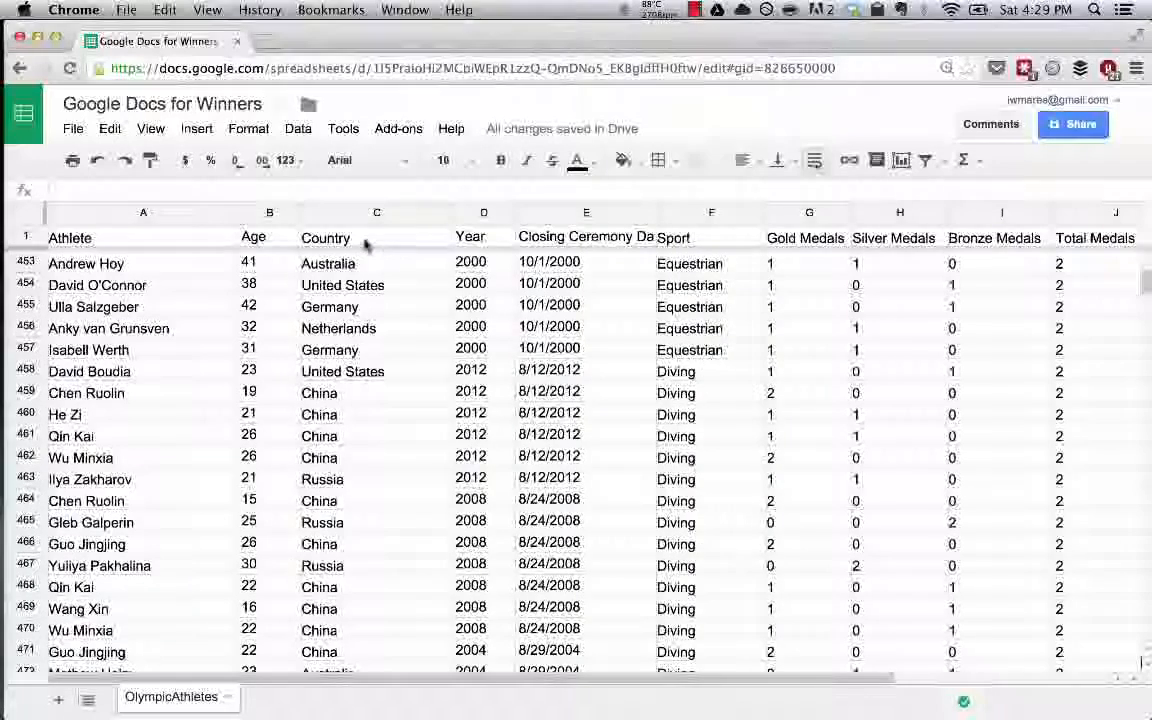
click(24, 264)
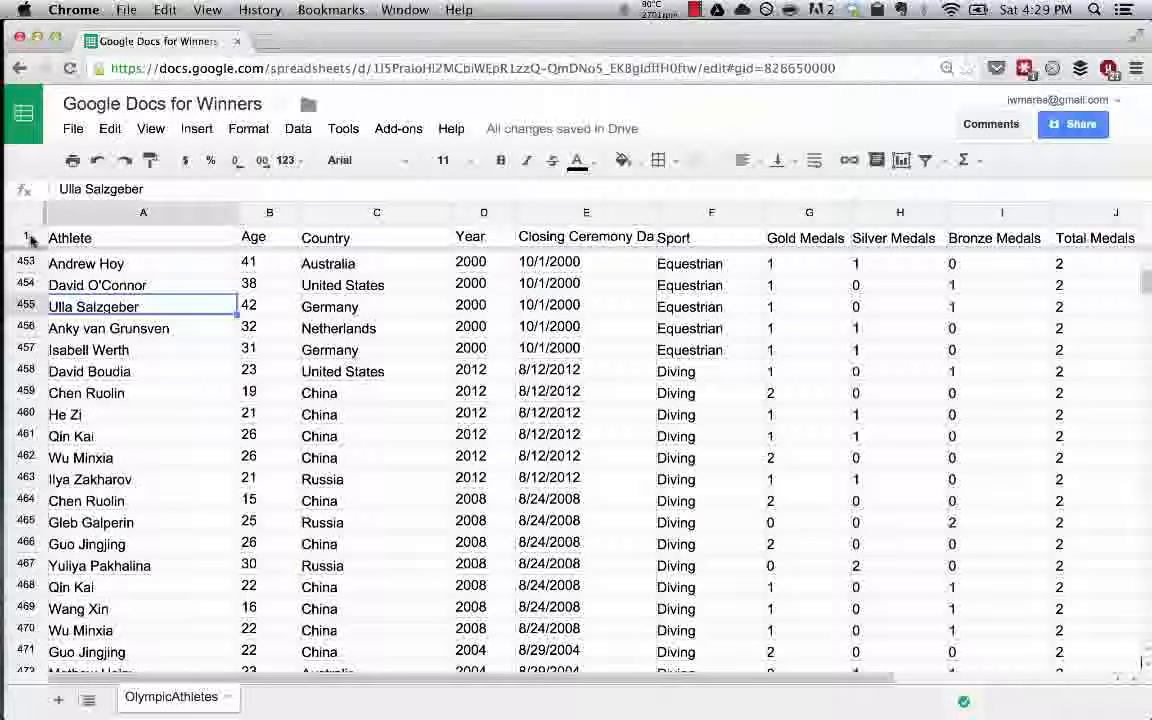
click(500, 160)
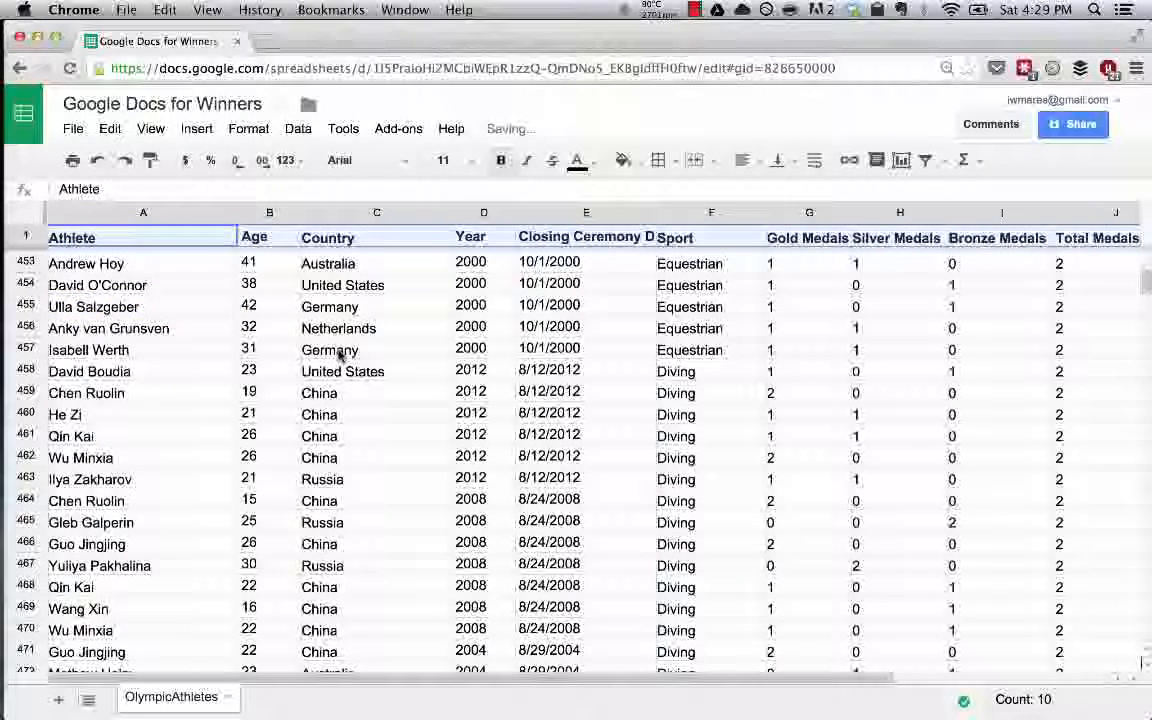
click(268, 304)
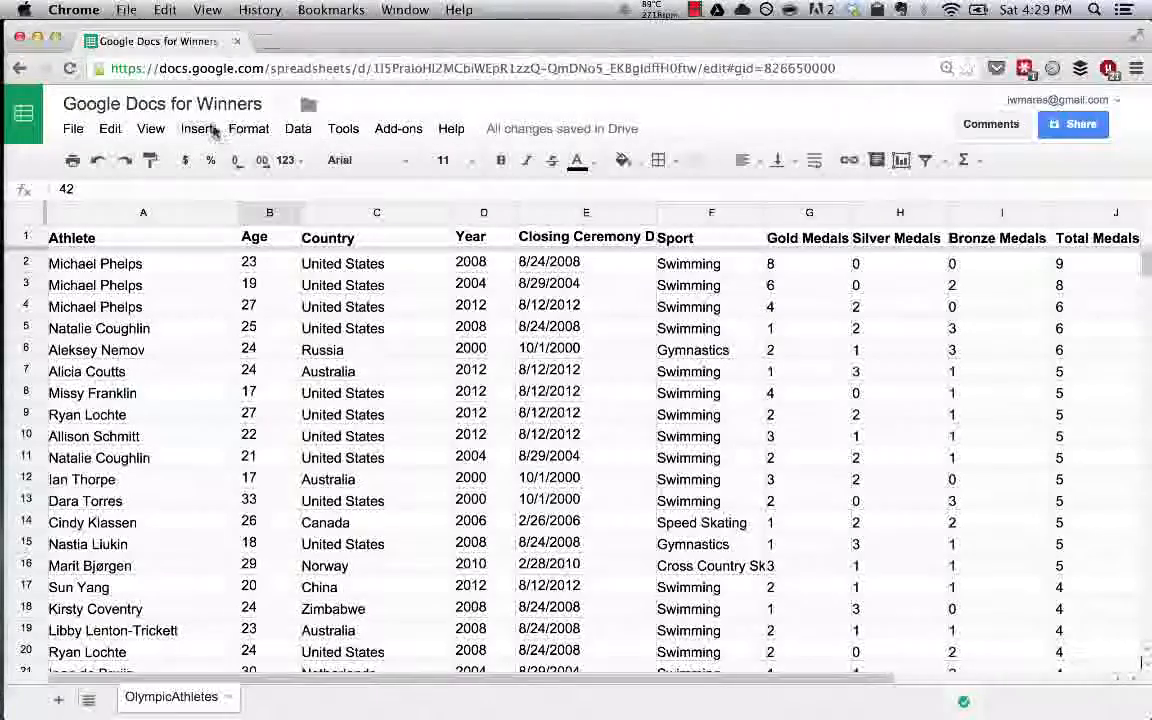
Step: Freeze 1 column so athlete names in column A stay visible
click(150, 128)
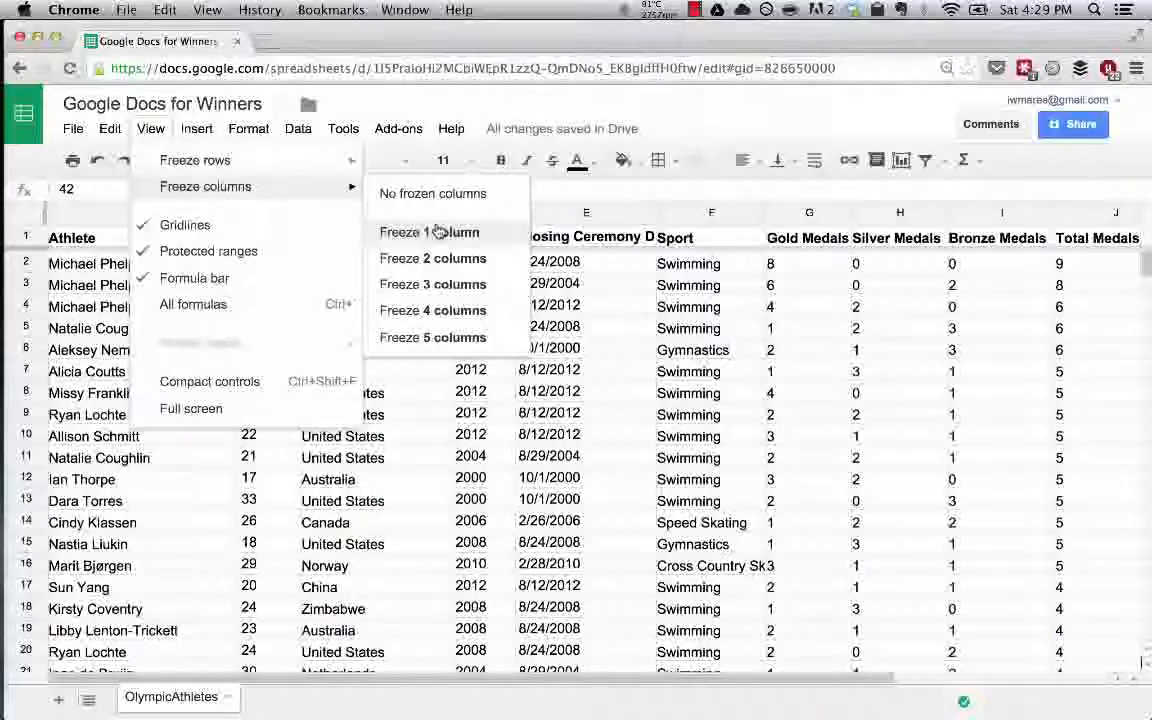
click(430, 232)
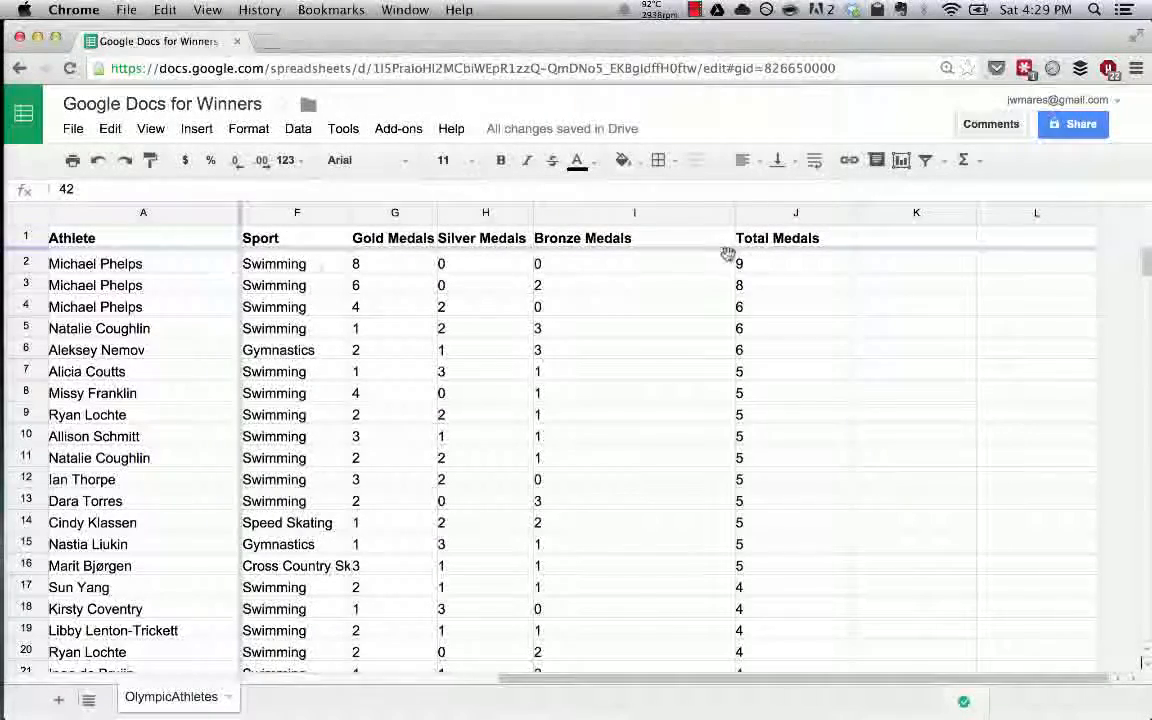
Step: Set Freeze rows to No frozen rows, keeping only column A frozen
click(796, 264)
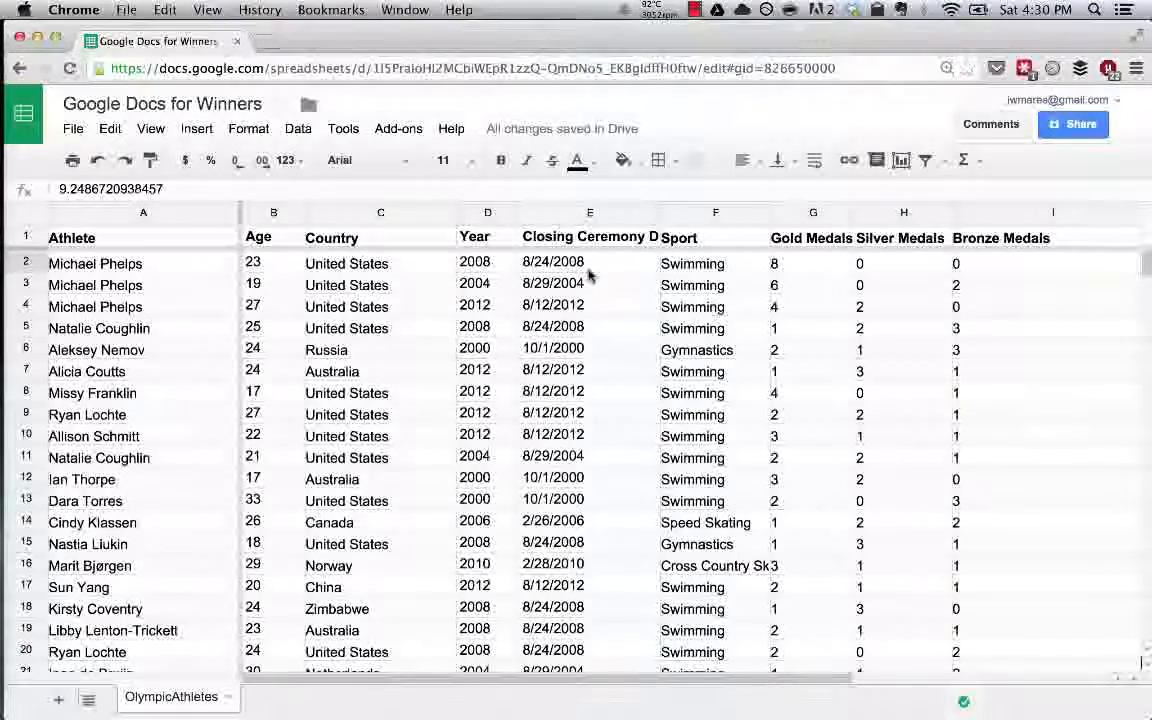
click(150, 128)
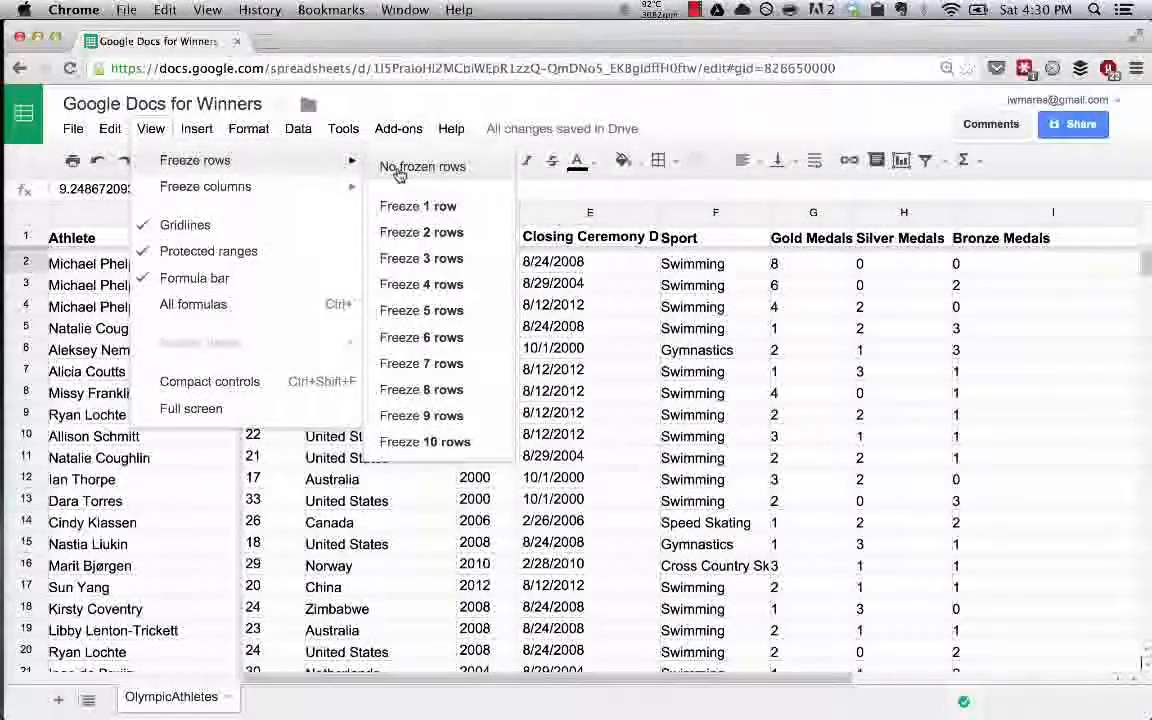
click(422, 166)
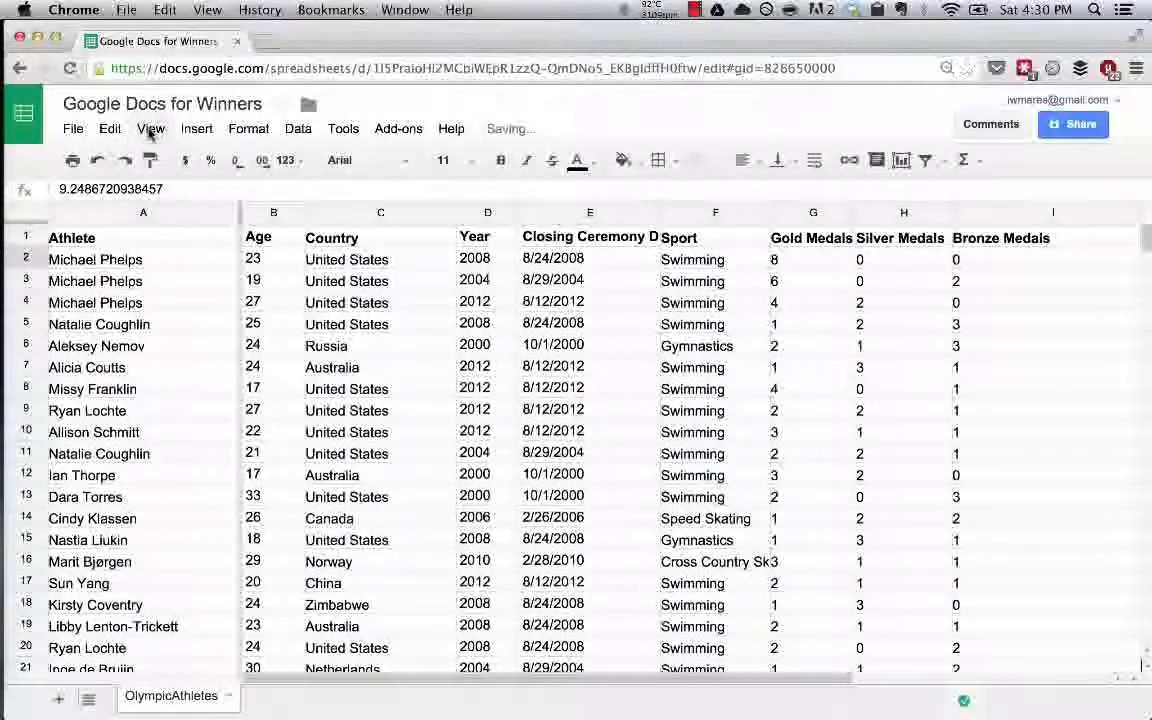
click(152, 128)
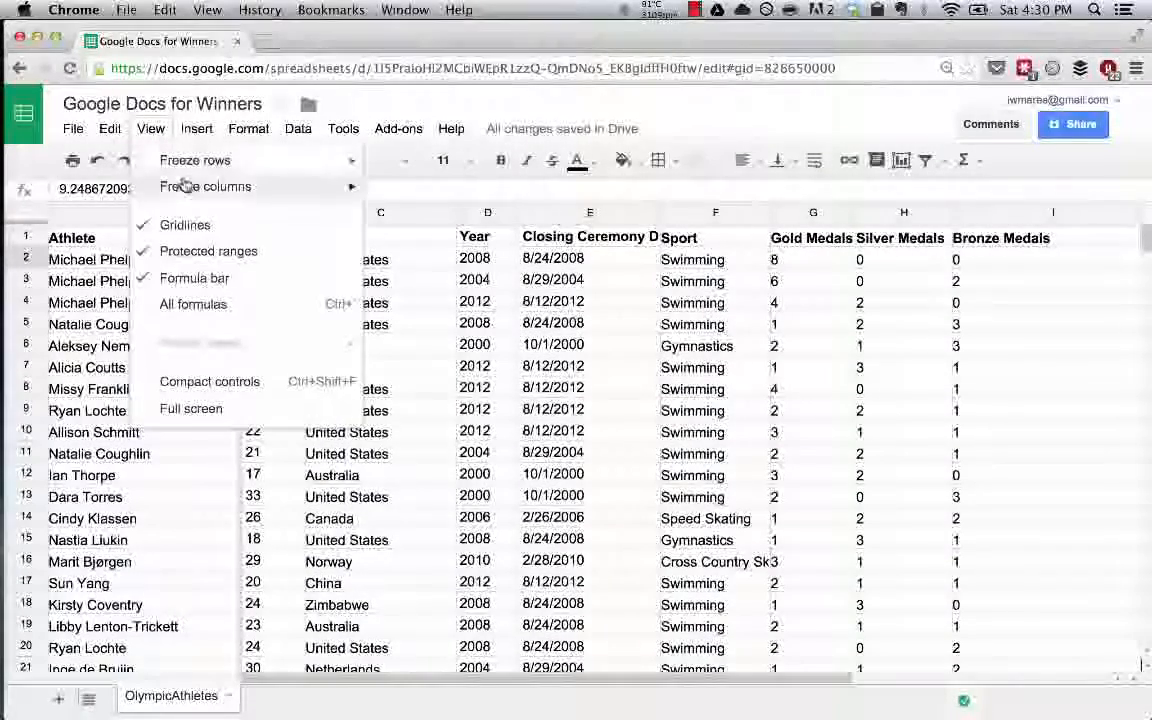